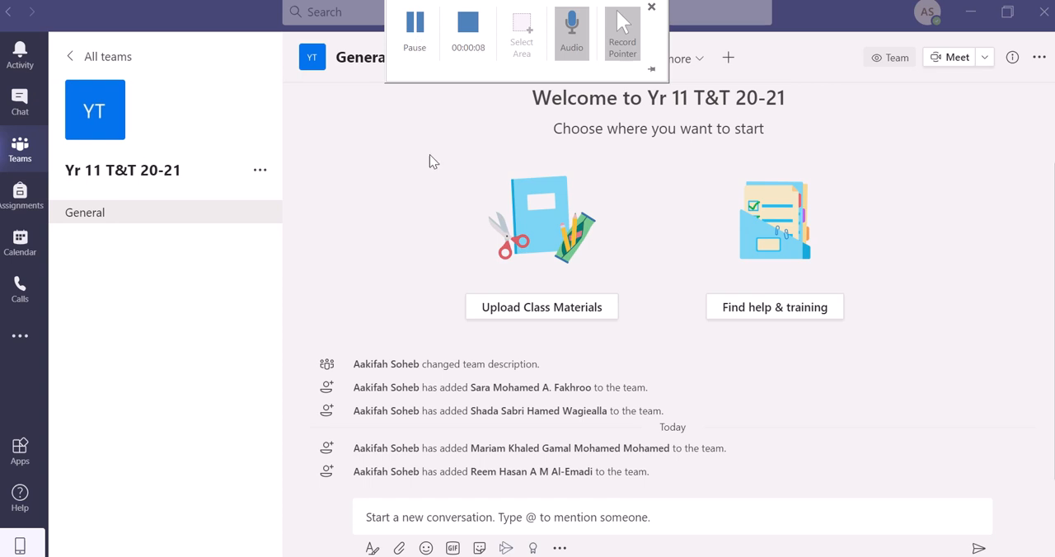
- Reach the Manage channel settings for the General channel of Yr 11 T&T 20-21
left_click(651, 6)
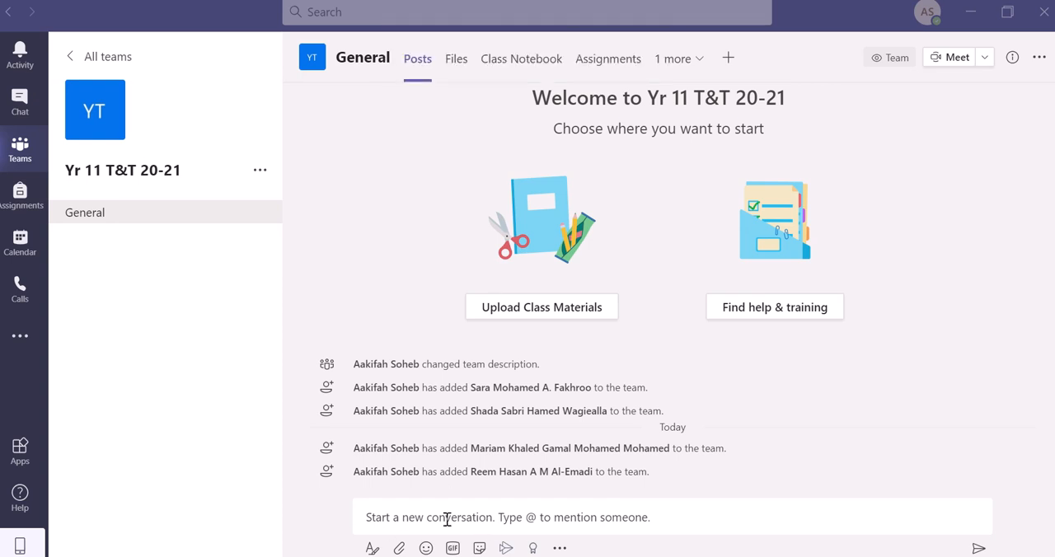
mouse_move(445, 323)
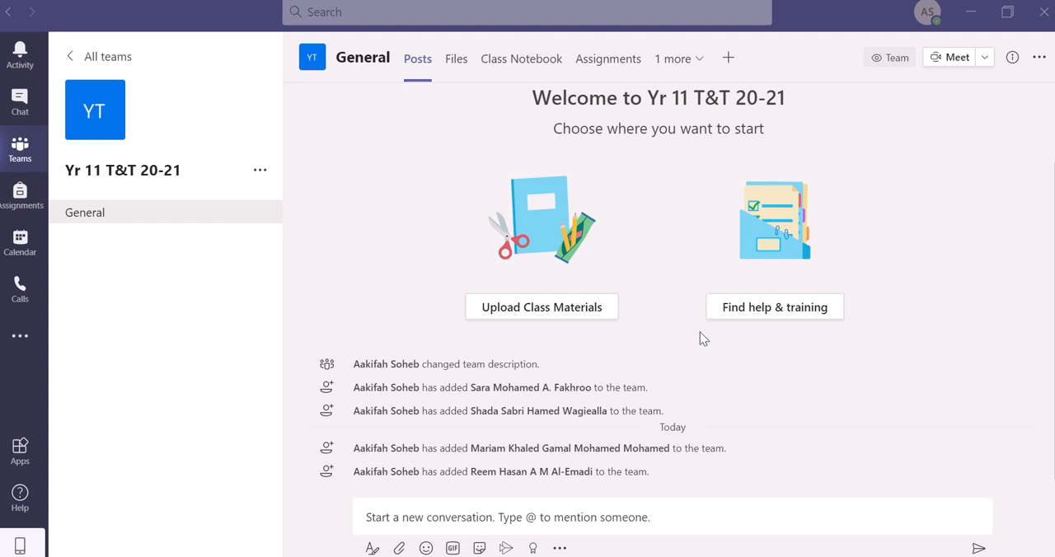
mouse_move(250, 211)
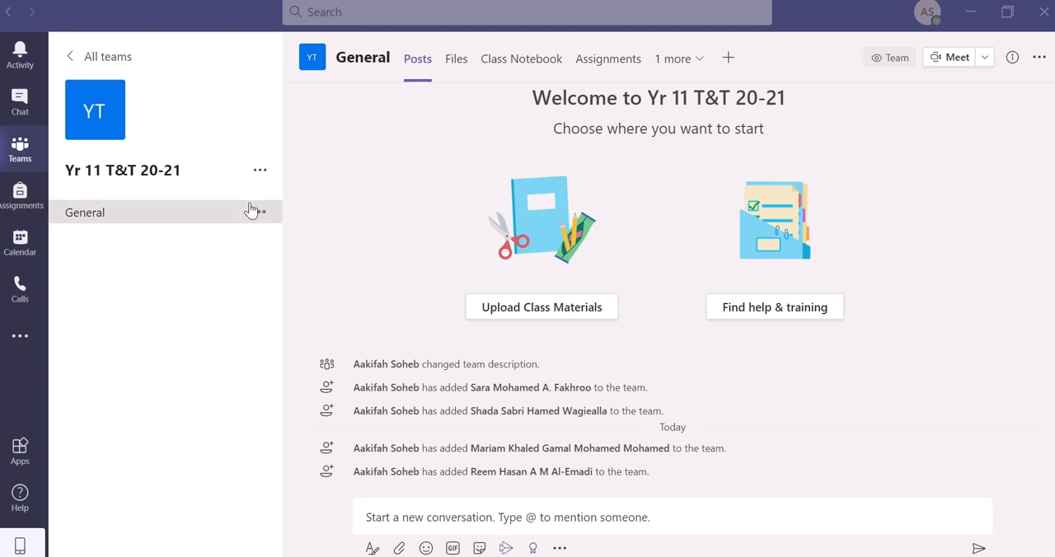
mouse_move(218, 213)
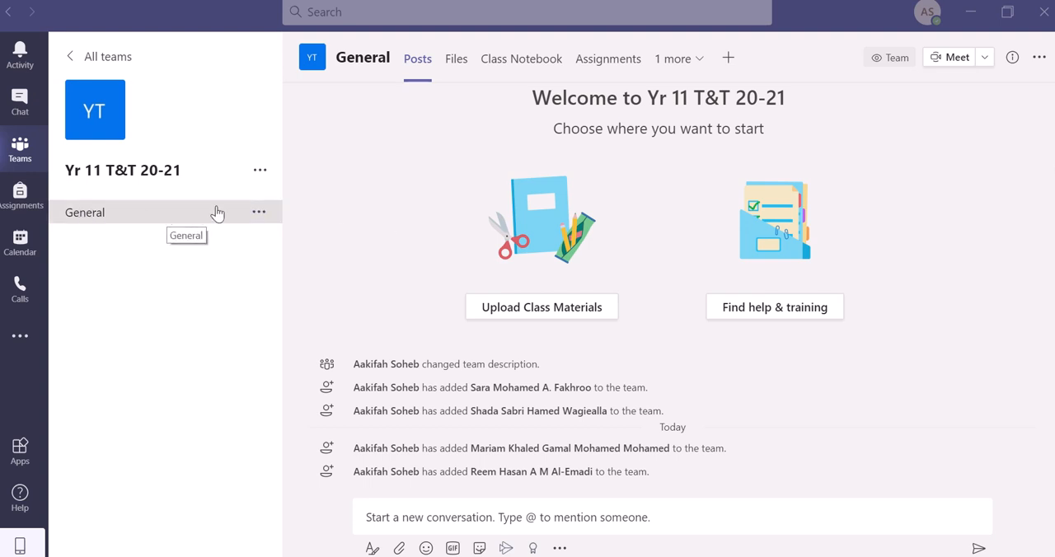
left_click(260, 211)
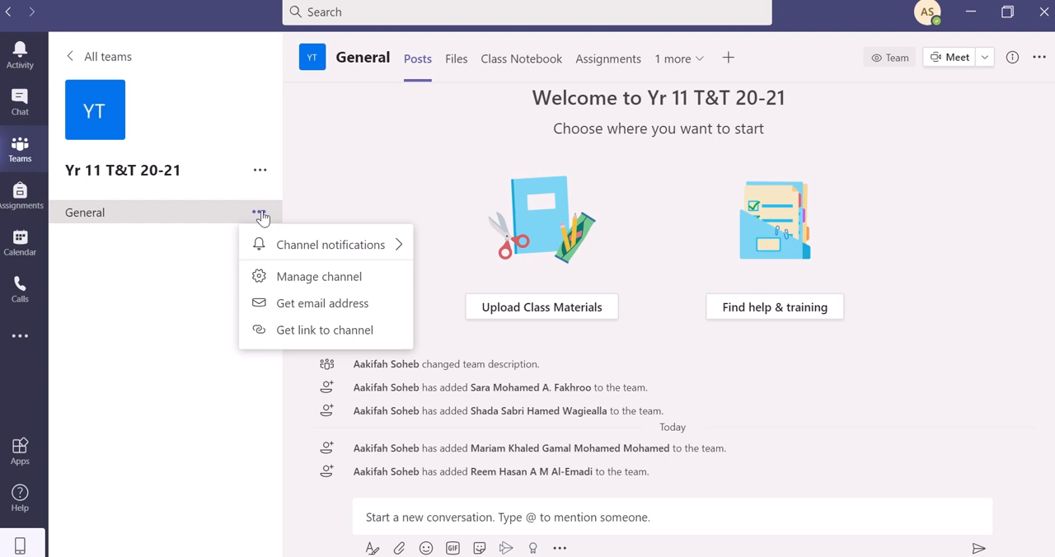
left_click(320, 276)
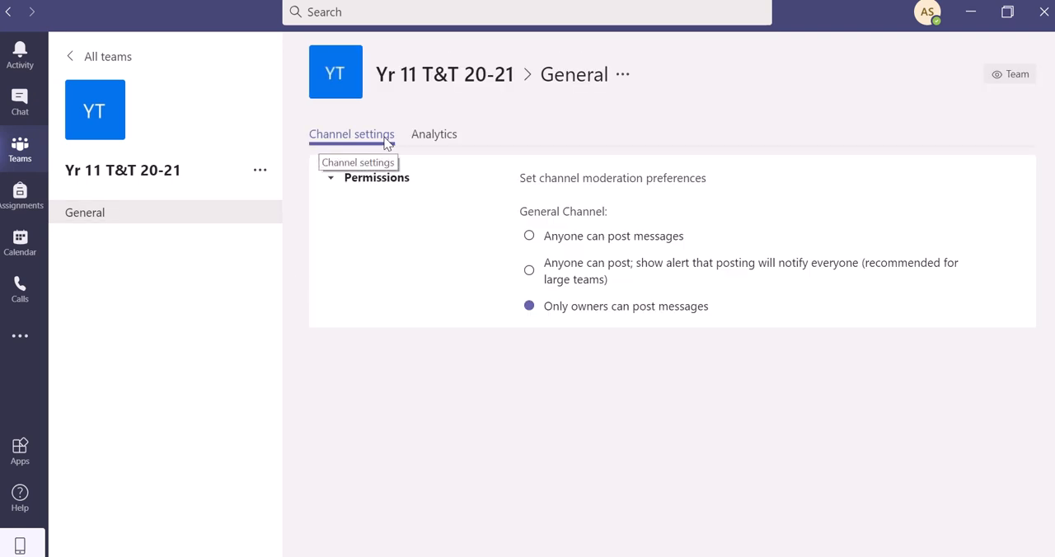
mouse_move(549, 183)
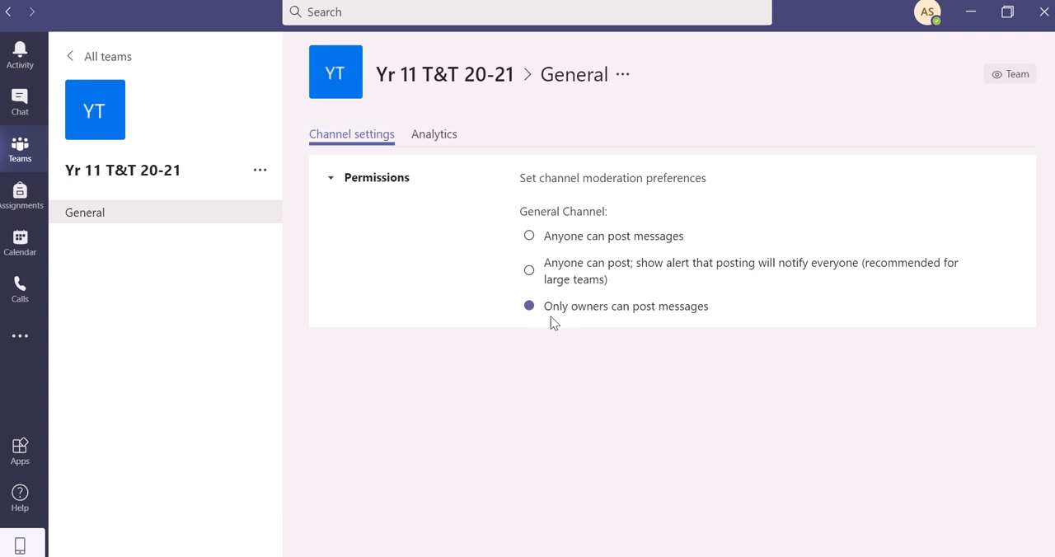
mouse_move(729, 323)
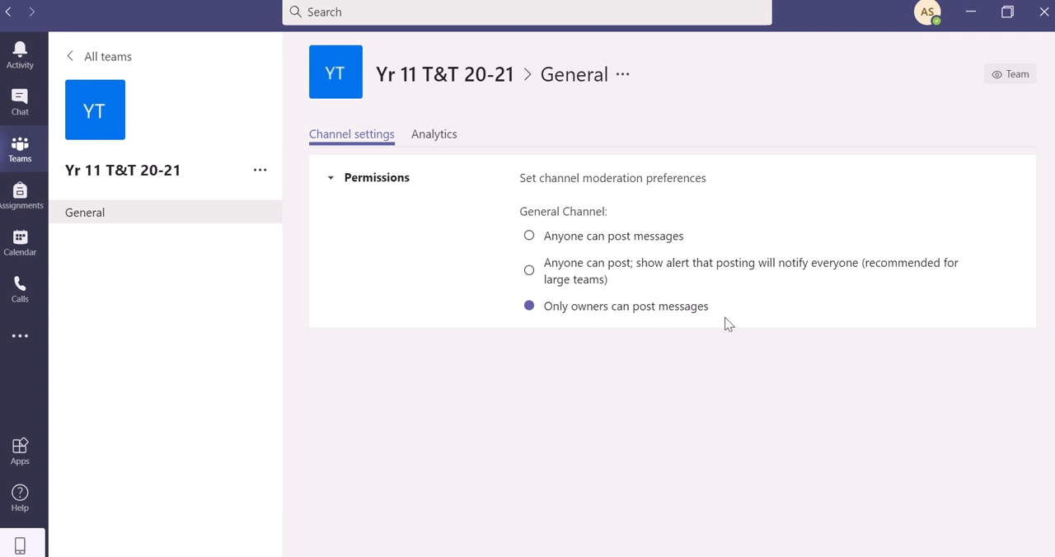
mouse_move(544, 323)
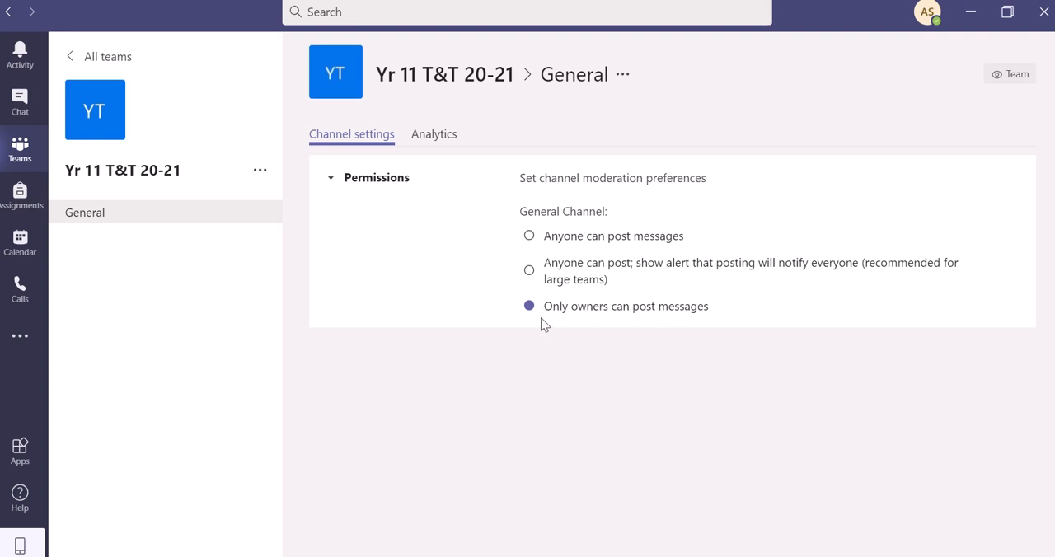
mouse_move(573, 329)
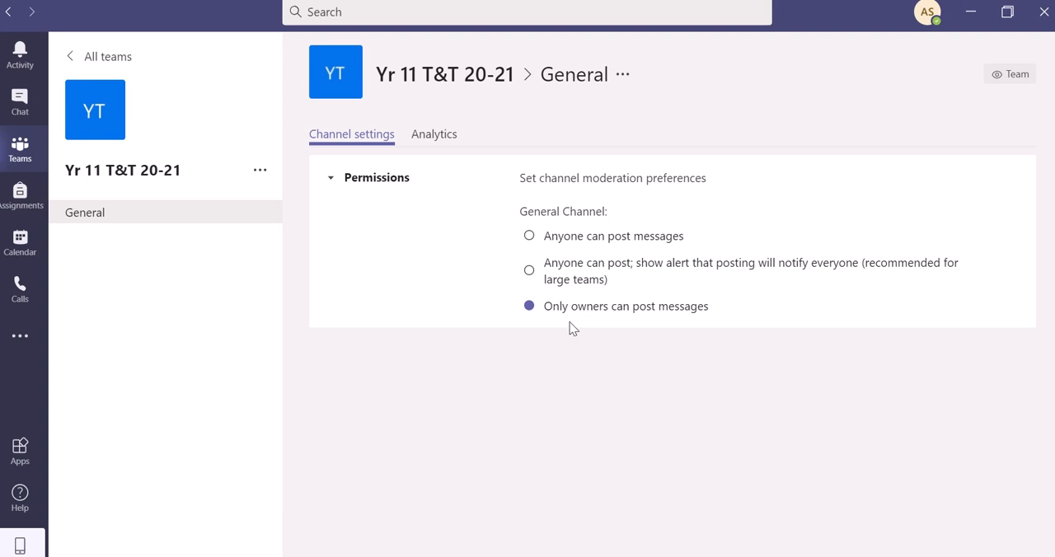
mouse_move(727, 336)
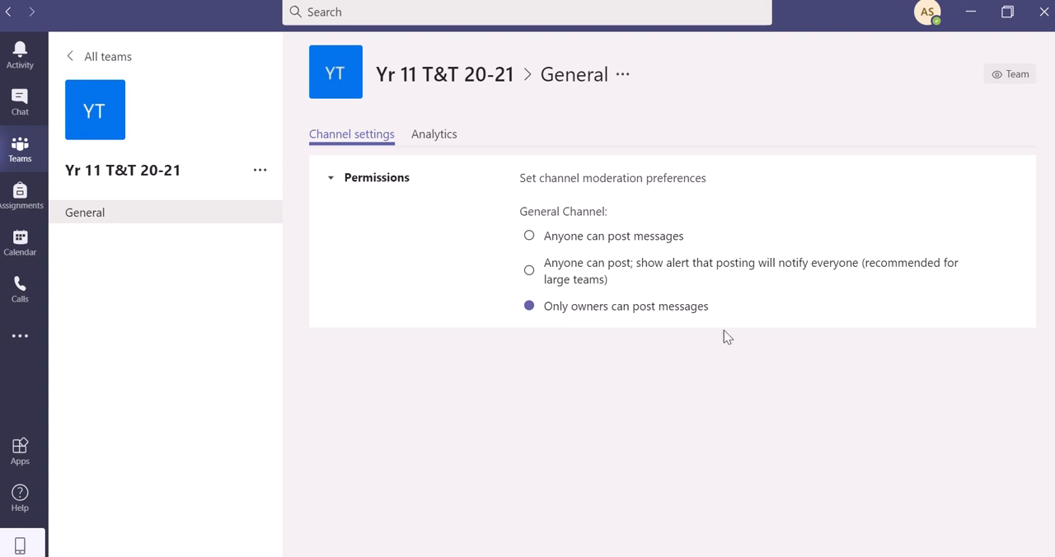